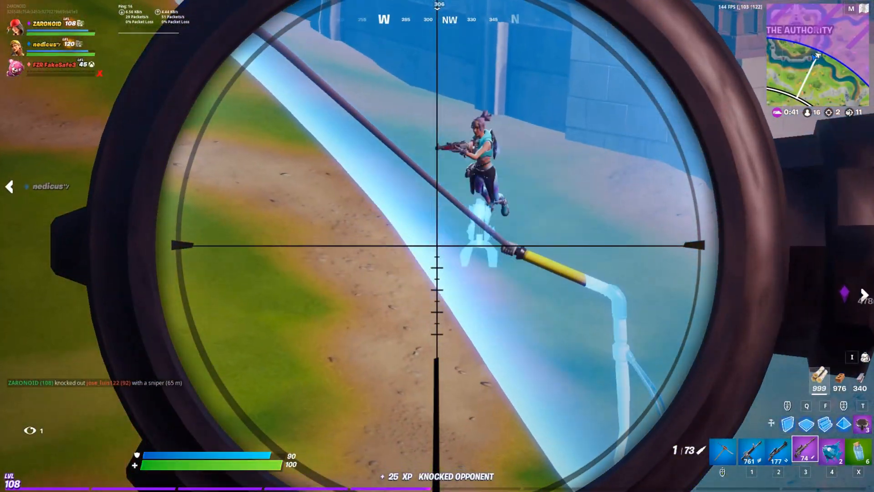
# Select best snipe clip.mp4 and bring up its Video Effects gallery
pyautogui.click(437, 249)
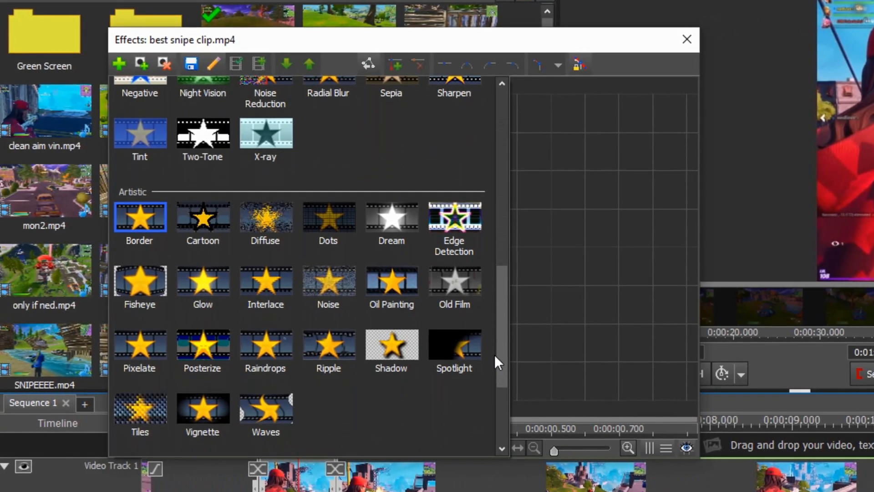
# Apply Raindrops from the Artistic effects to best snipe clip and adjust its intensity
pyautogui.scroll(-3)
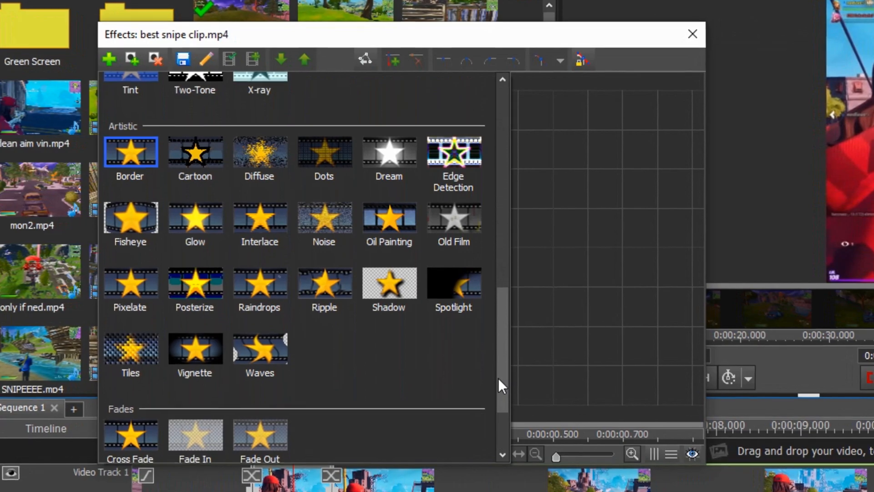
pyautogui.doubleClick(259, 283)
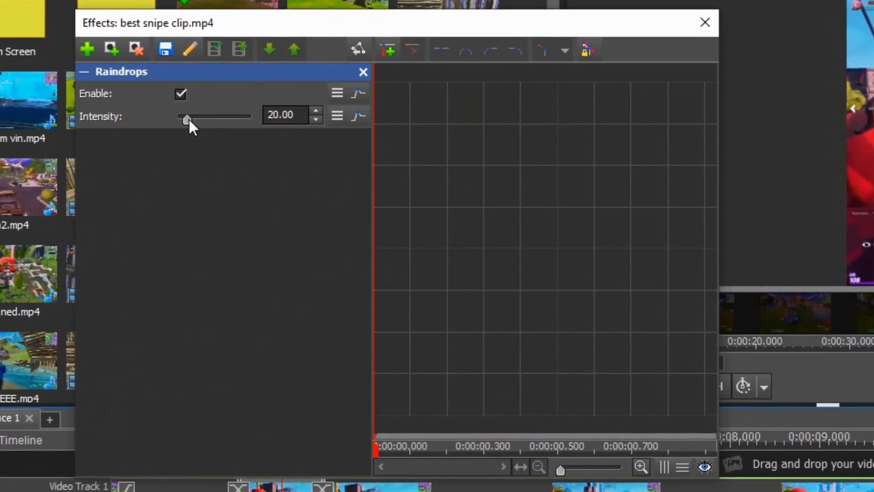
pyautogui.moveTo(187, 118); pyautogui.dragTo(174, 117)
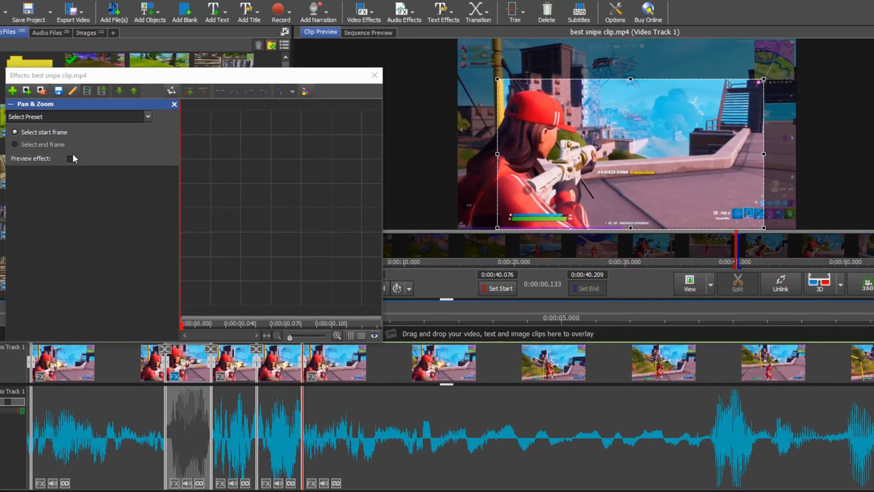
# Frame the shot's right side with a Pan & Zoom start rectangle and toggle Preview effect
pyautogui.click(17, 144)
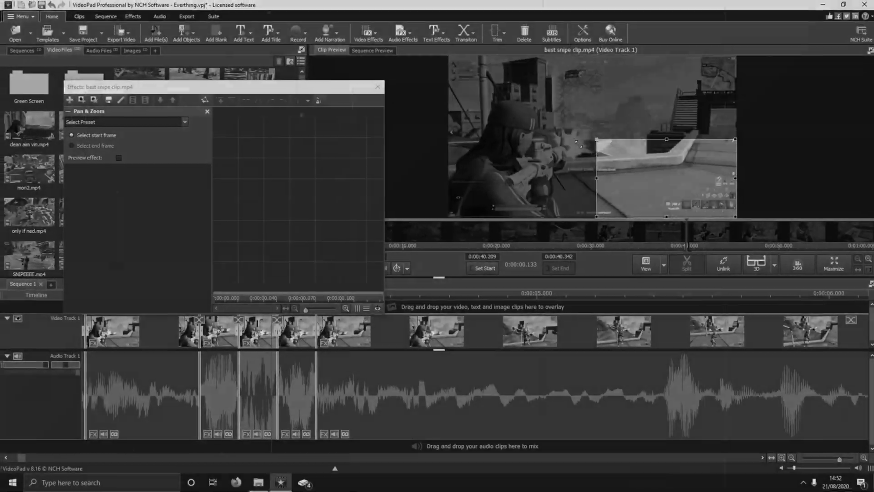
pyautogui.click(74, 145)
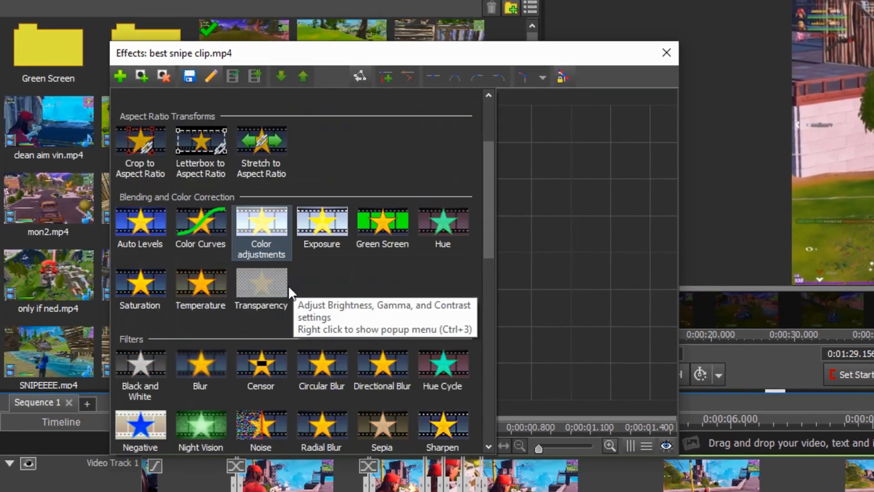
# Pan & Zoom a later clip from a tight start frame on the red player to a wide end frame
pyautogui.scroll(-3)
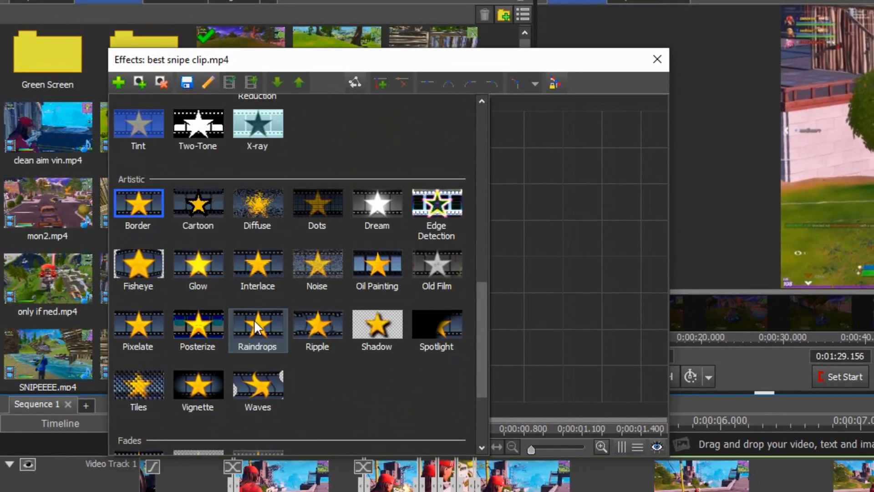
pyautogui.click(657, 59)
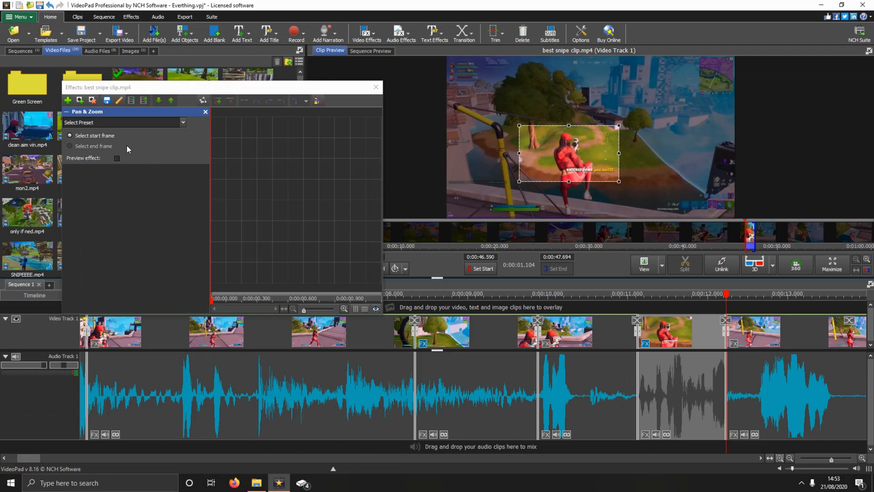
pyautogui.click(69, 146)
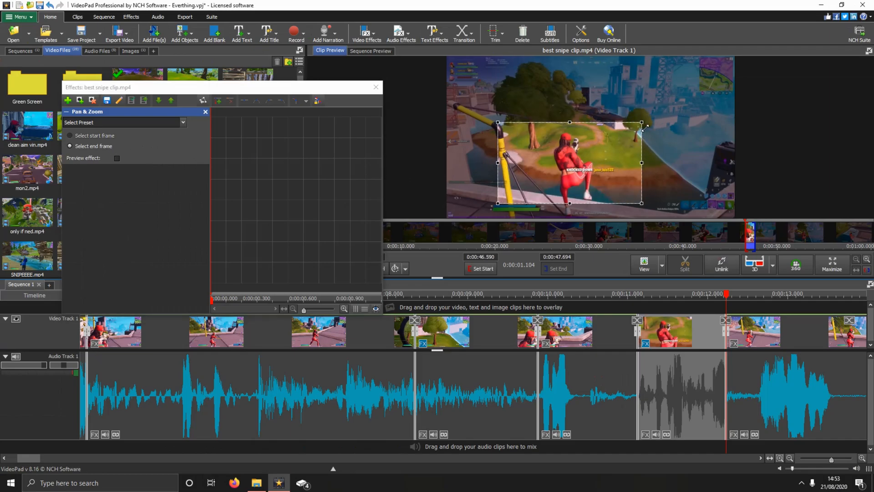
pyautogui.click(376, 86)
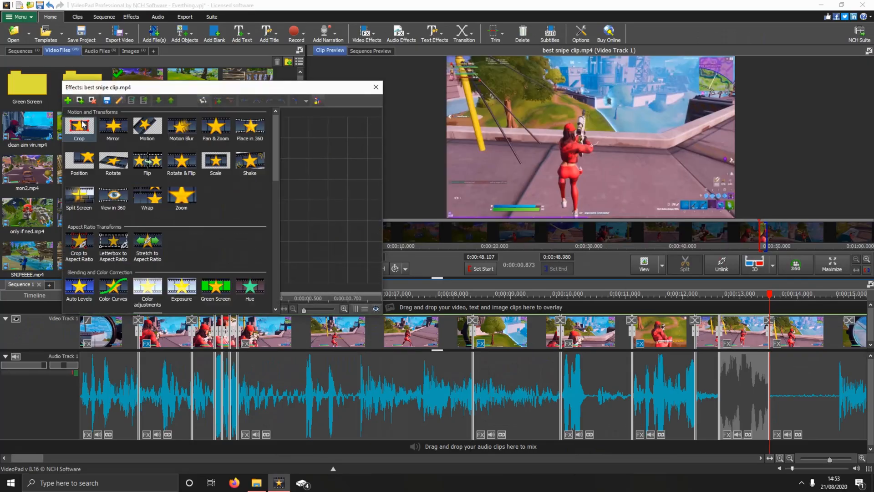
# Add a Scale effect with the Zoom Out (far) preset to a clip
pyautogui.click(216, 162)
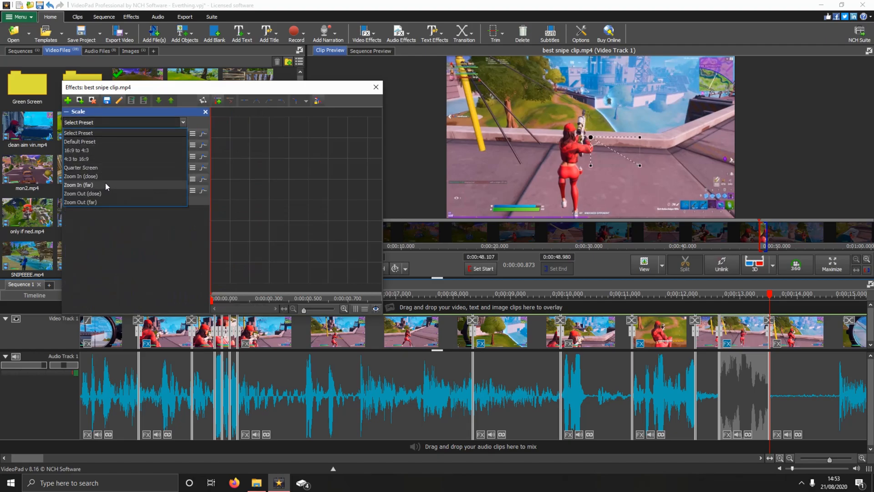
pyautogui.click(80, 202)
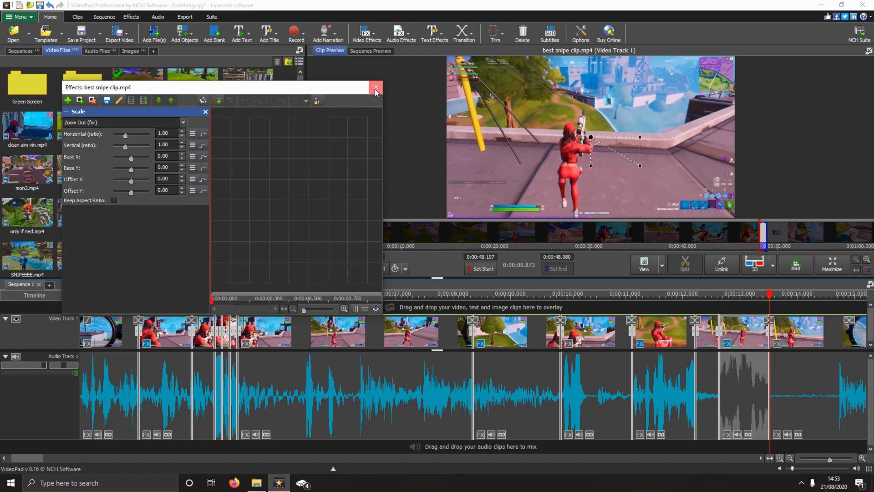
pyautogui.click(376, 87)
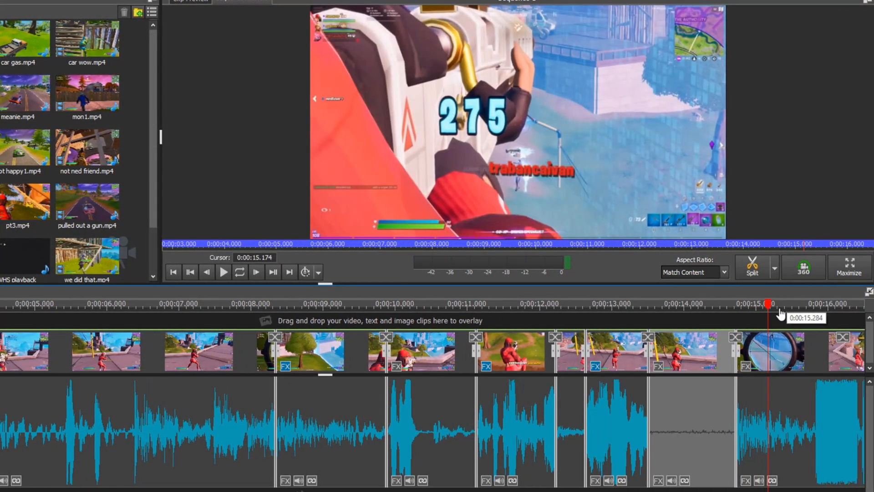
# Slow the scope clip to 50% speed and scrub through the slowed section
pyautogui.click(223, 272)
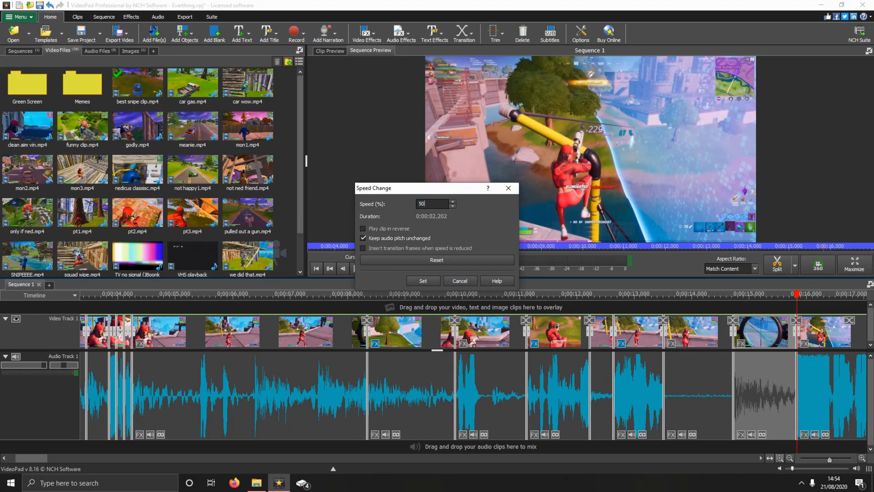
pyautogui.click(423, 280)
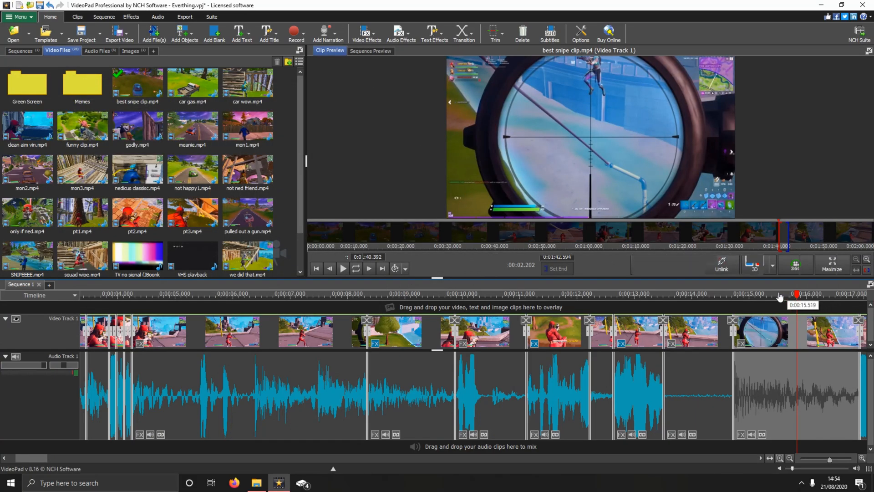
pyautogui.click(370, 50)
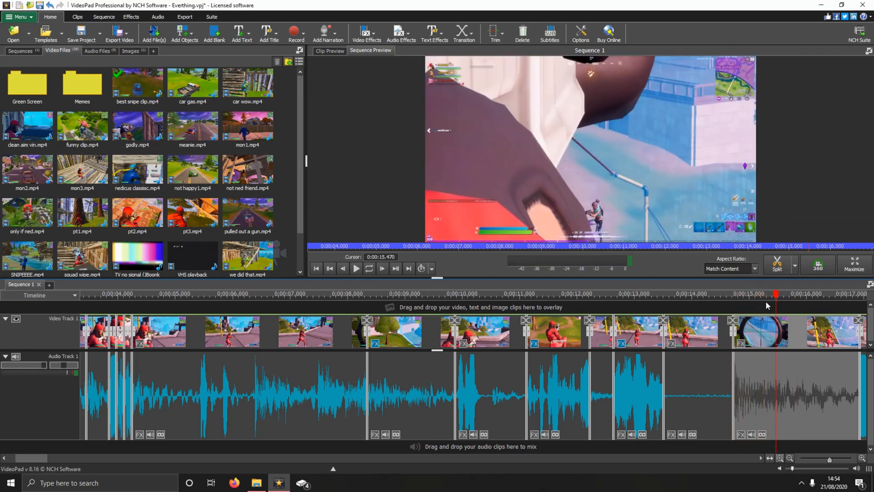
pyautogui.moveTo(776, 295); pyautogui.dragTo(782, 296)
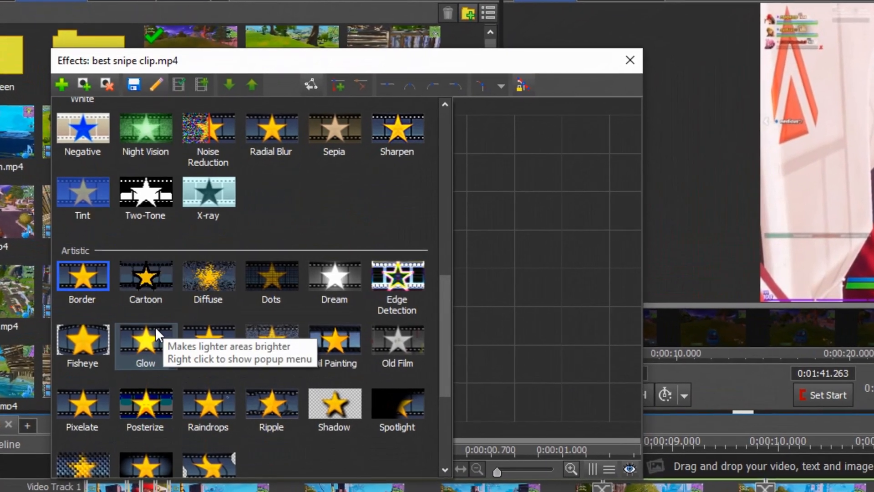
# Add Glow and a Shake of horizontal 5, vertical 5, frequency 4, then scrub to about 21 seconds
pyautogui.click(630, 59)
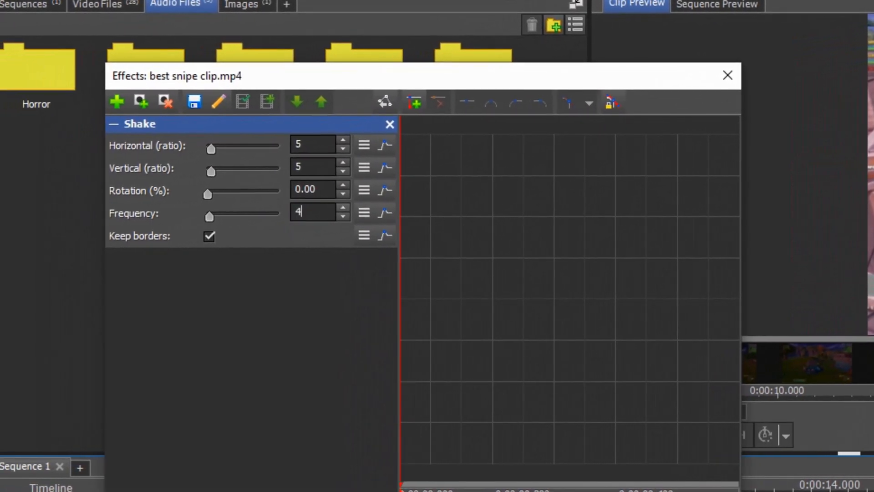
pyautogui.click(727, 74)
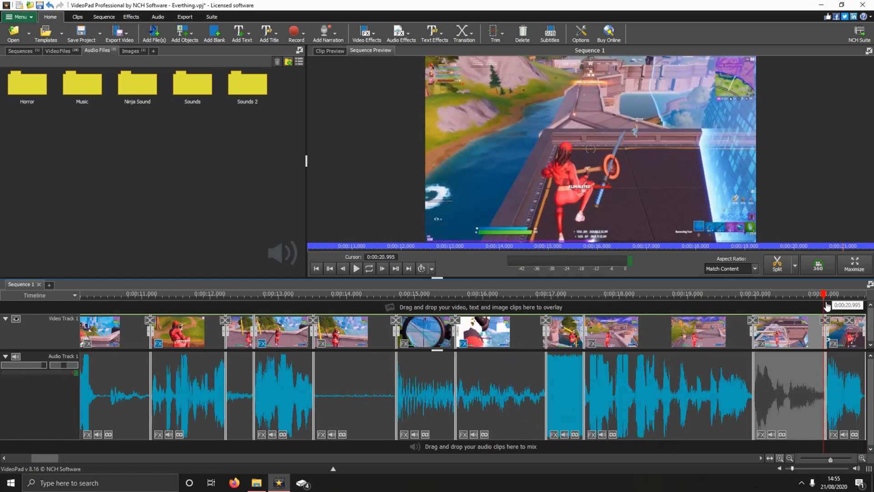
pyautogui.moveTo(825, 294); pyautogui.dragTo(858, 293)
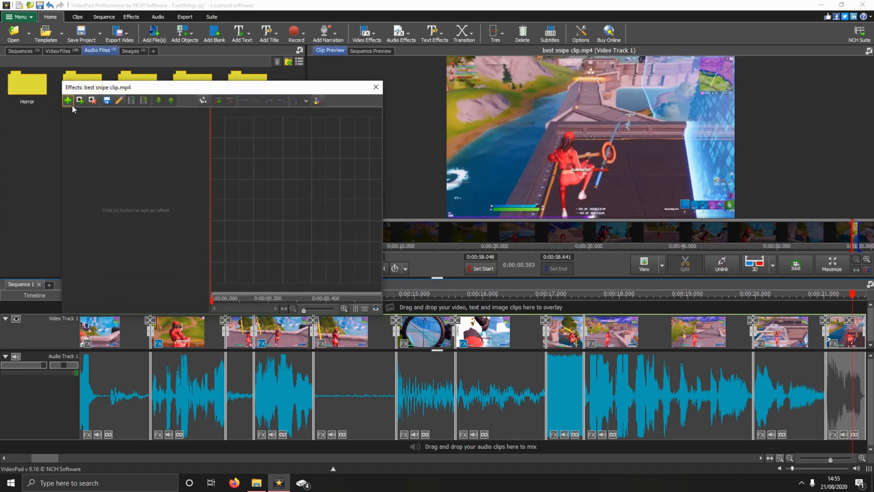
# Give another clip a Pan & Zoom end frame and a Shake of 2, 2, frequency 10
pyautogui.click(68, 101)
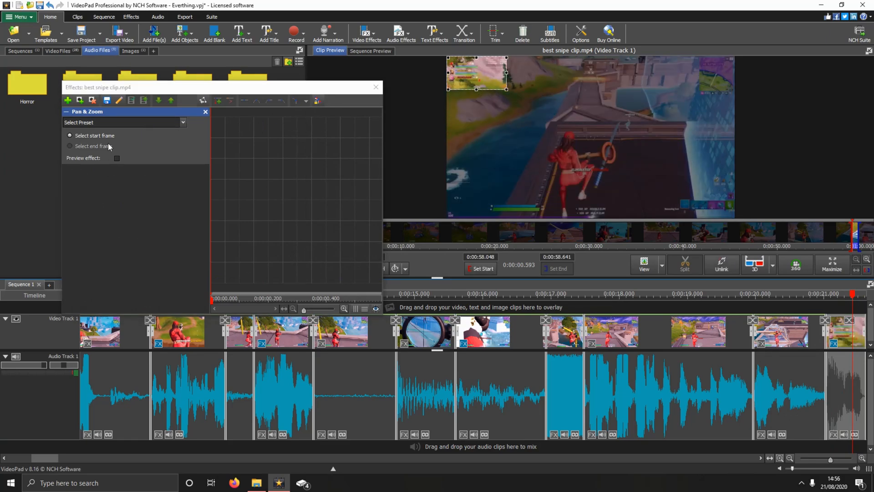
pyautogui.click(70, 145)
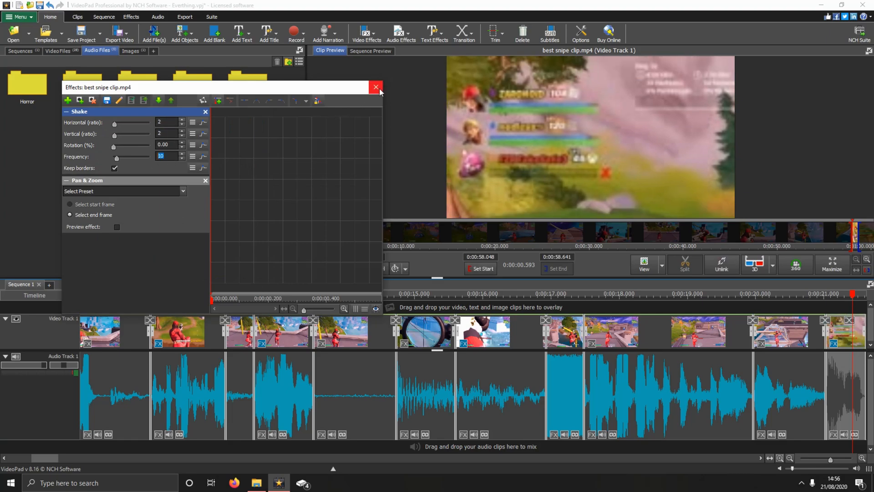
pyautogui.click(376, 87)
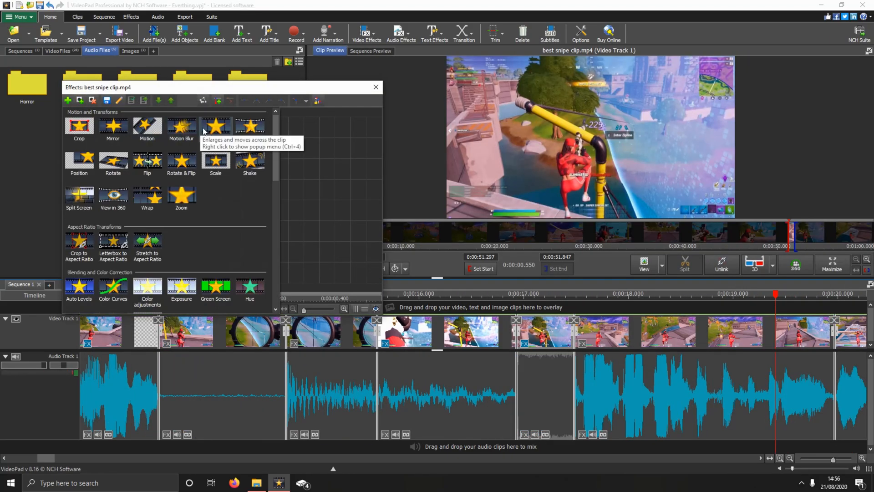
pyautogui.click(376, 87)
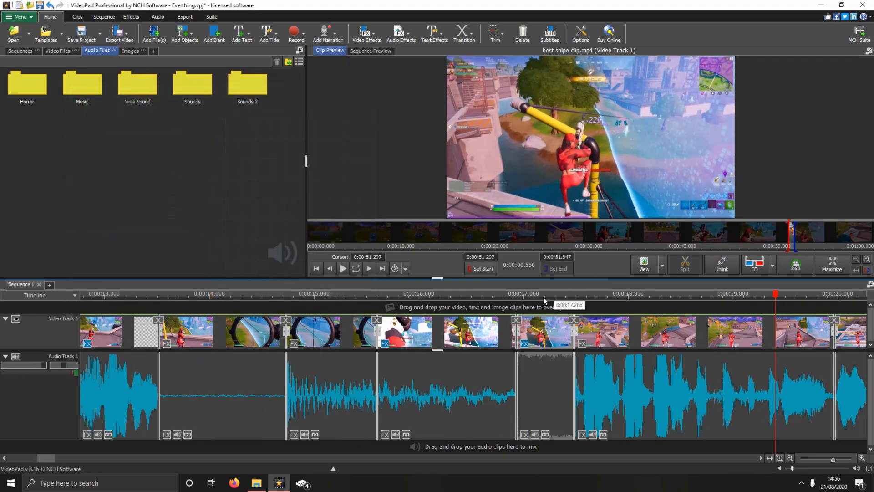
pyautogui.click(463, 30)
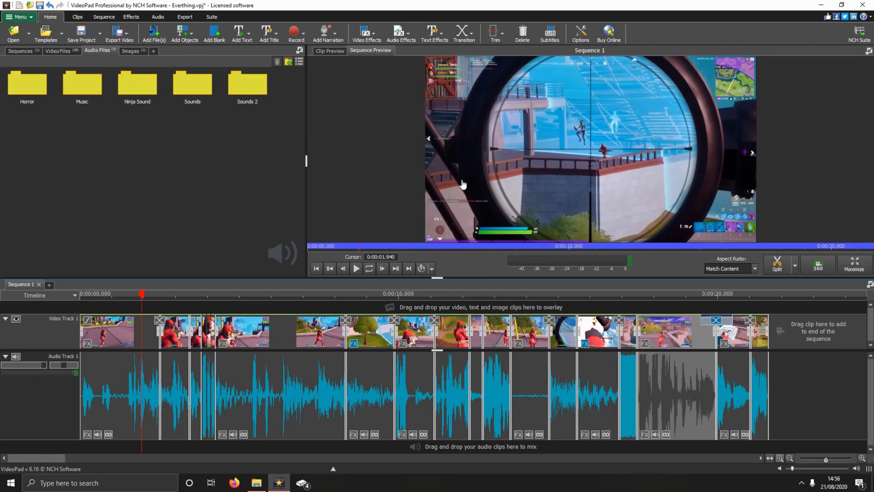
pyautogui.moveTo(730, 341)
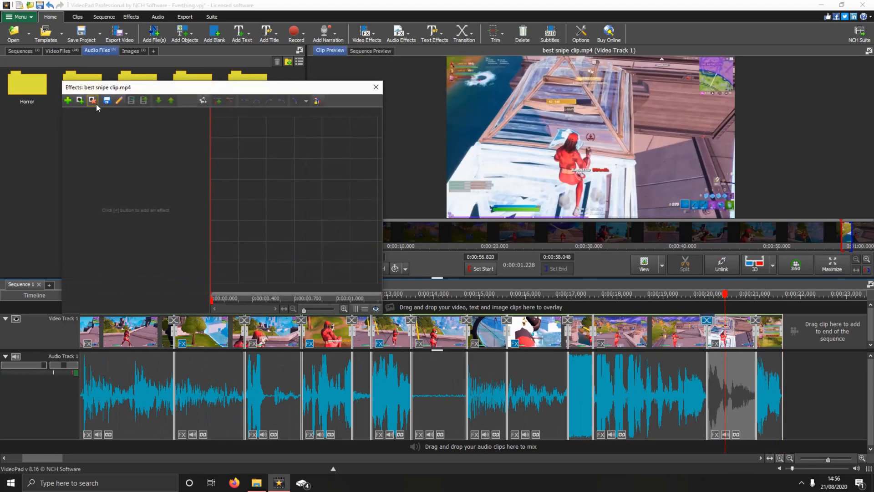
# Add a Pan & Zoom to another clip with its start frame at the top-left corner
pyautogui.click(93, 101)
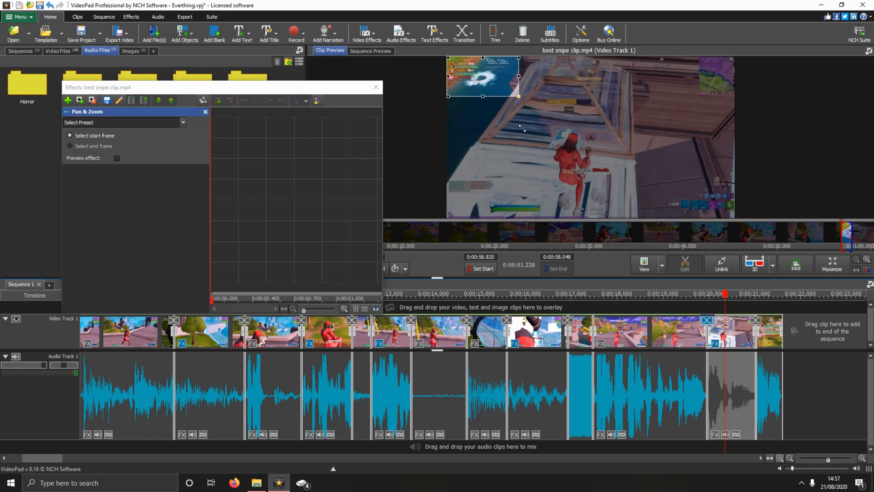
pyautogui.click(69, 146)
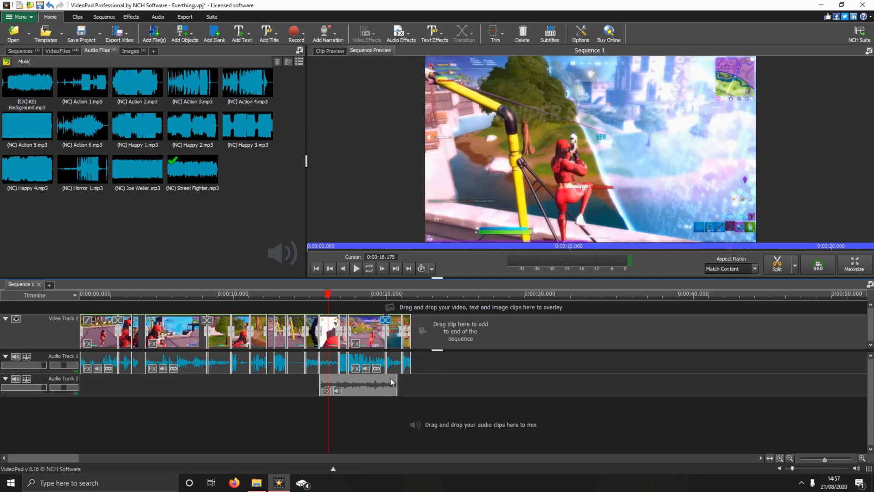
# Place the music mp3 on Audio Track 2 from about 3 seconds and play the sequence
pyautogui.click(355, 268)
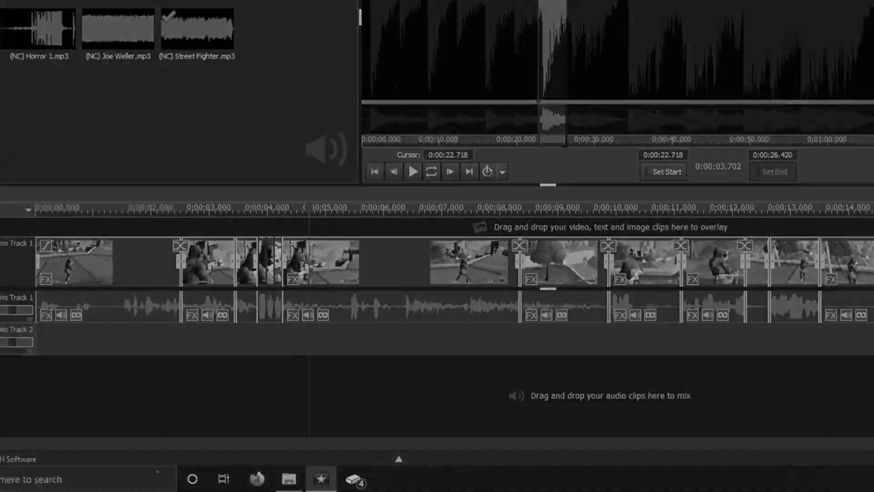
pyautogui.click(413, 171)
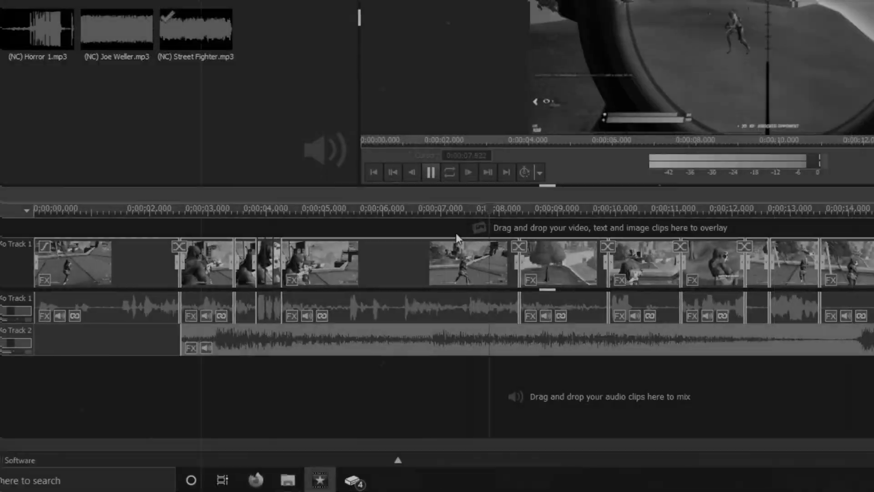